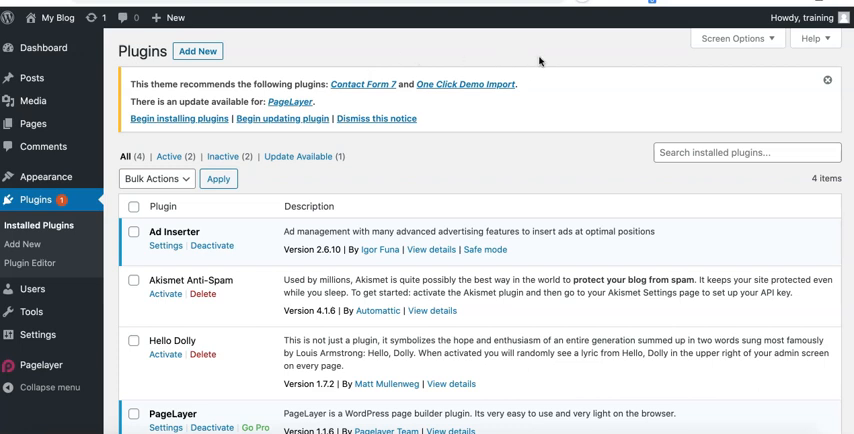
mouse_move(296, 246)
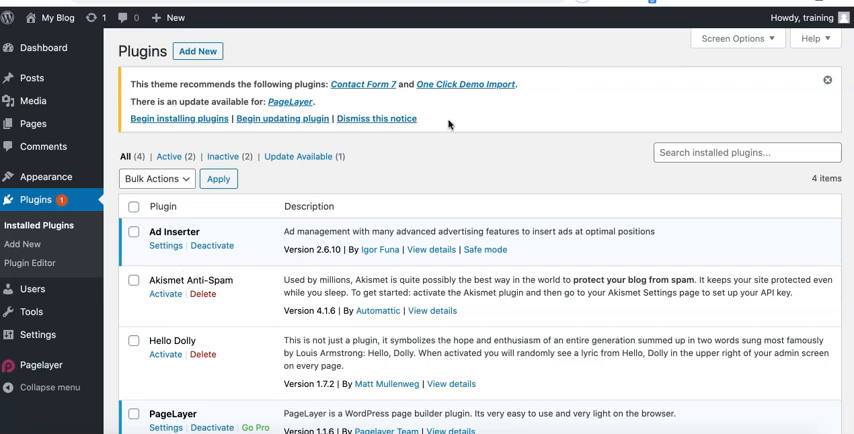
mouse_move(462, 168)
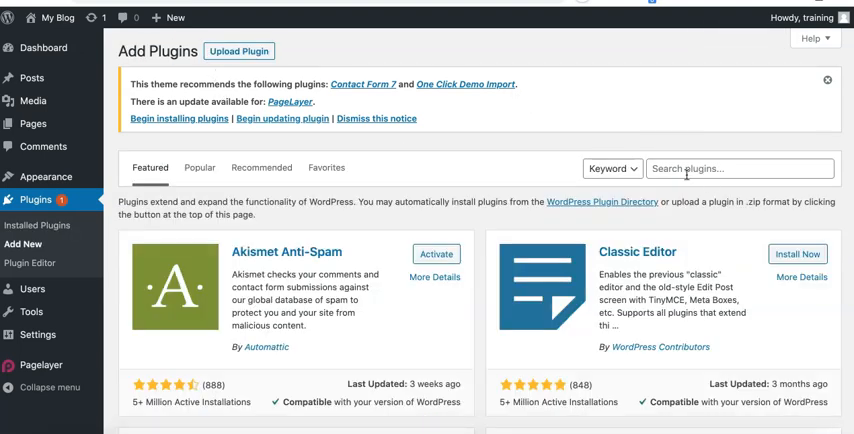
Find the Ad Inserter plugin and go to its settings page
type("ad insert")
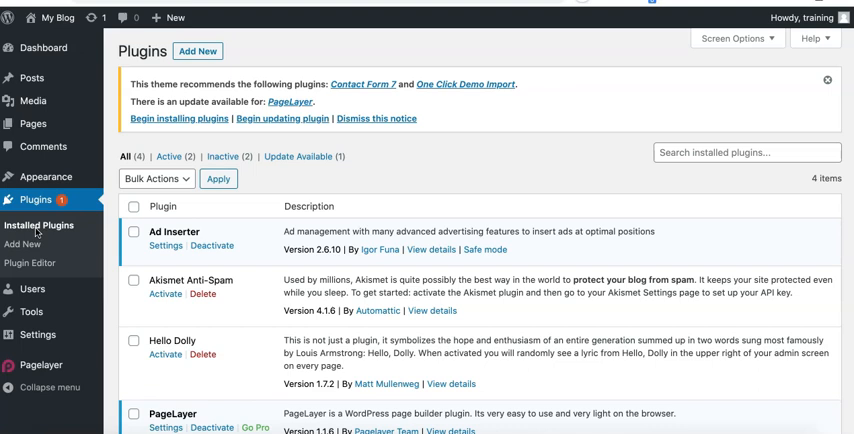
mouse_move(186, 258)
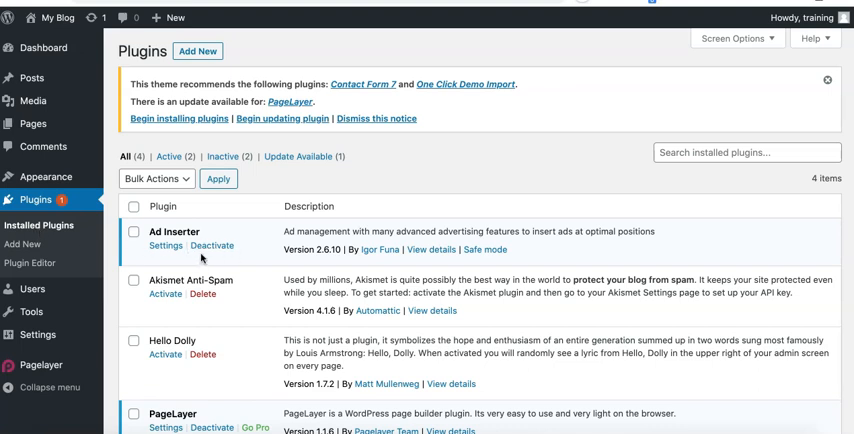
mouse_move(268, 262)
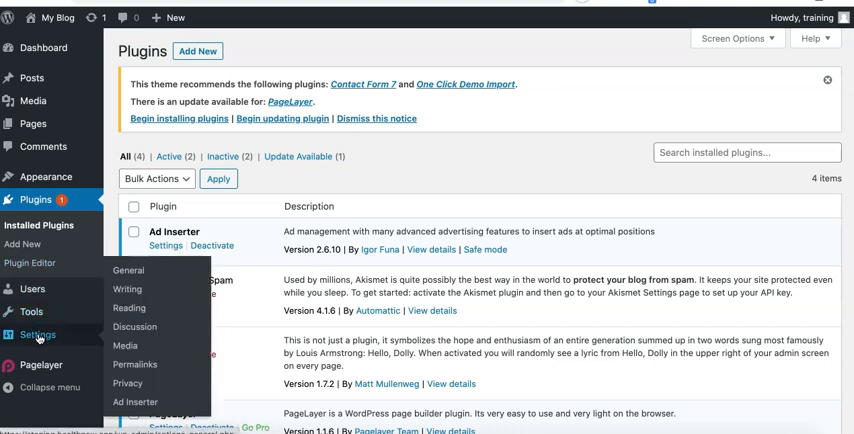
mouse_move(466, 196)
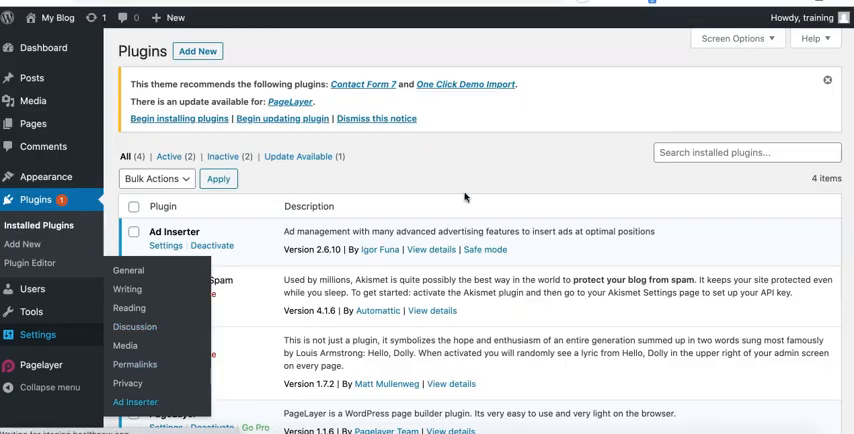
left_click(136, 402)
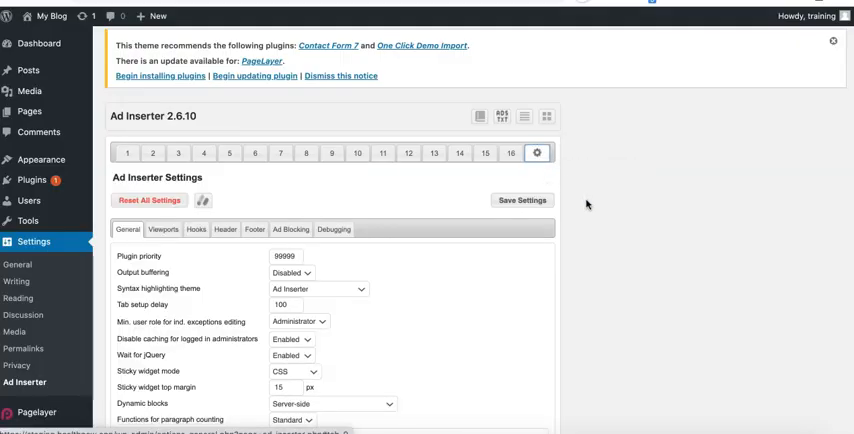
Add custom Hook 1 named <header> with action wp_head and save the settings
left_click(196, 228)
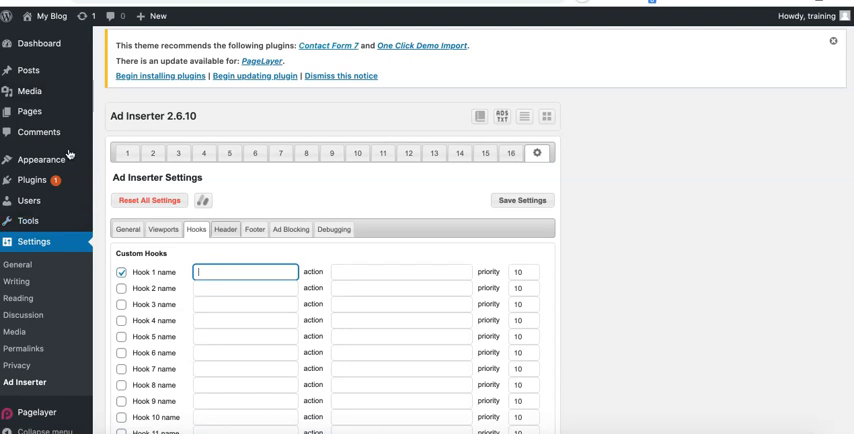
mouse_move(304, 200)
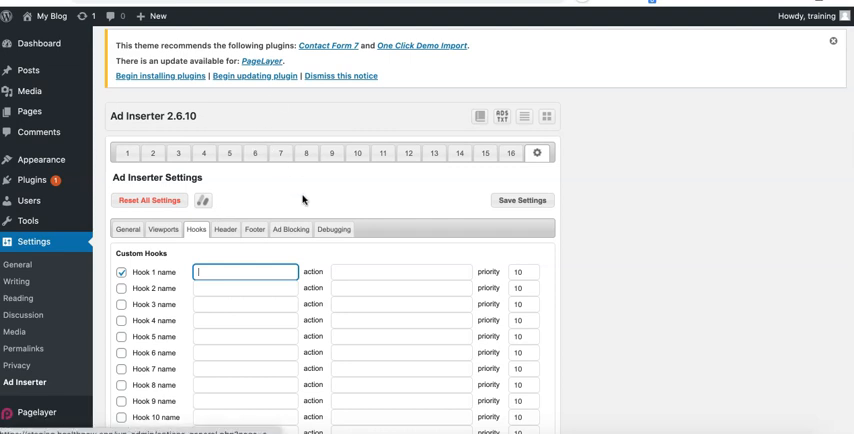
mouse_move(280, 284)
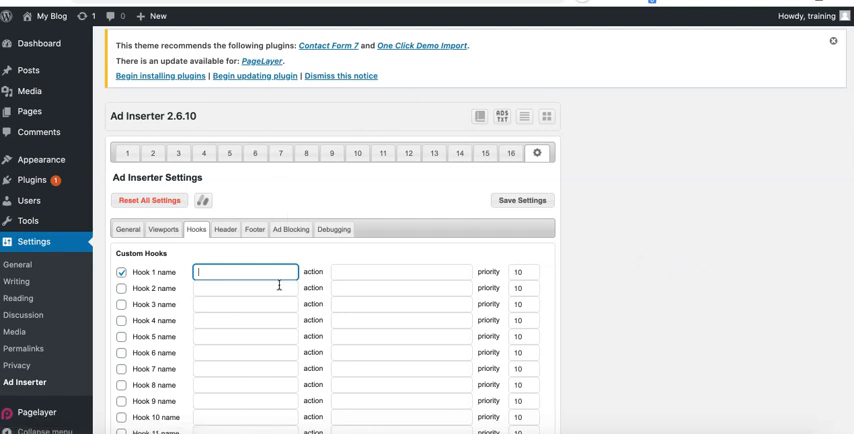
mouse_move(244, 288)
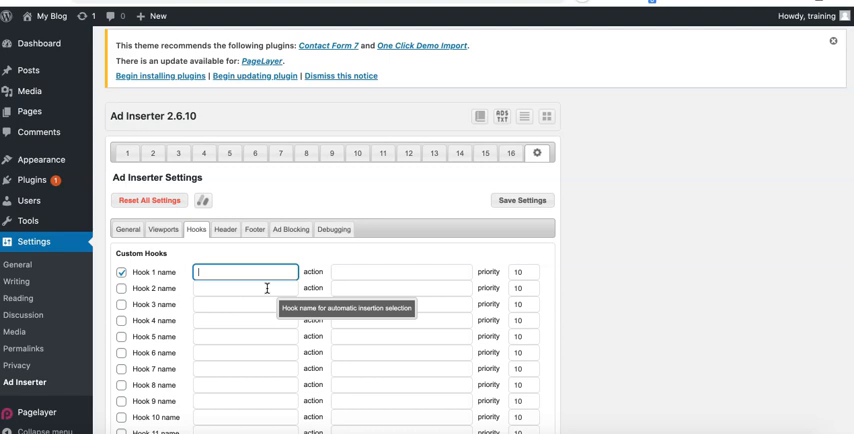
type("<header>")
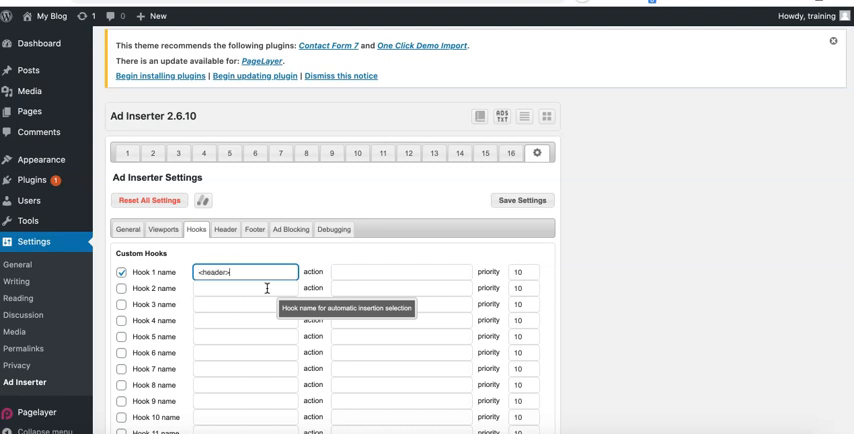
left_click(402, 272)
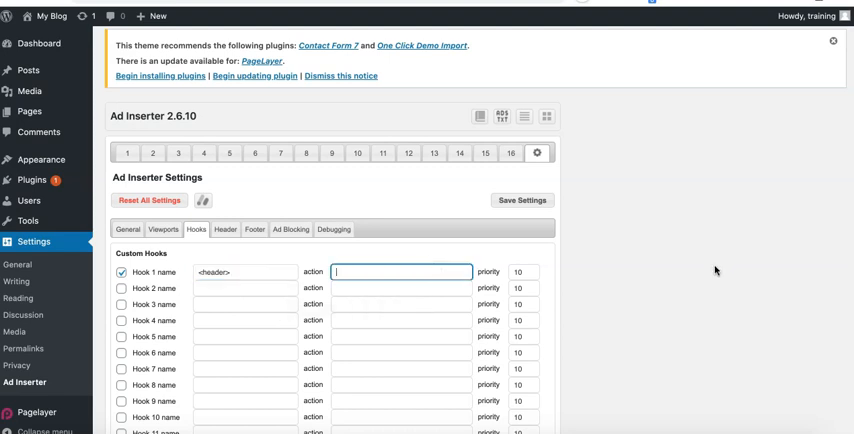
type("wp_head")
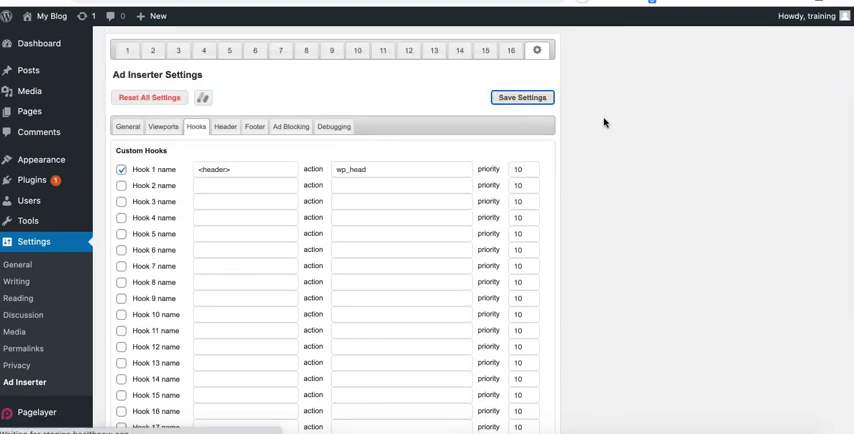
left_click(520, 96)
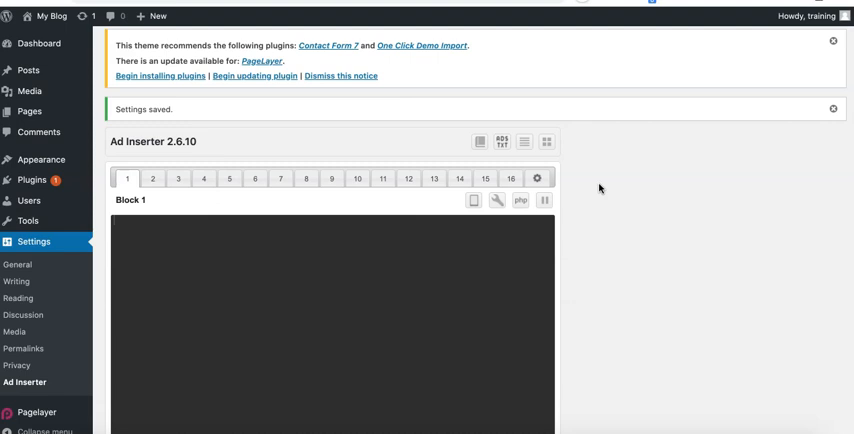
Enable the HTML Page Header Code section in the plugin's general settings
left_click(536, 178)
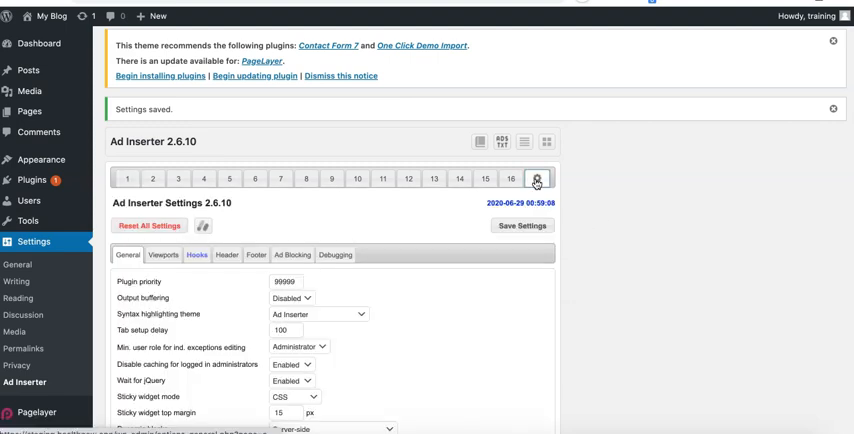
left_click(228, 254)
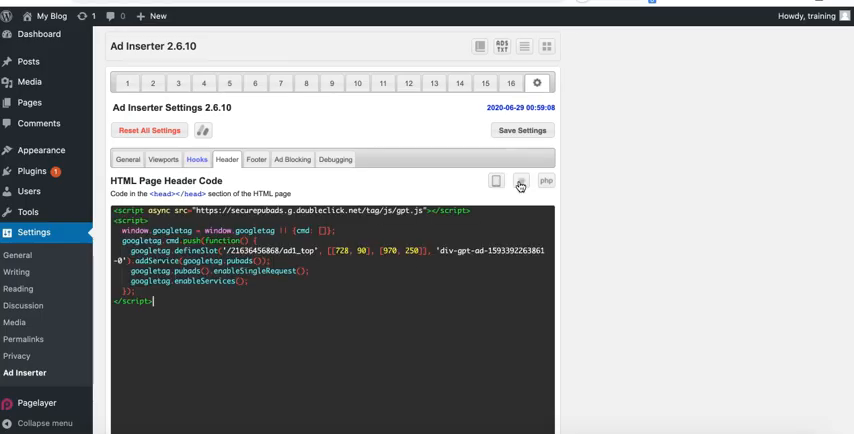
left_click(520, 180)
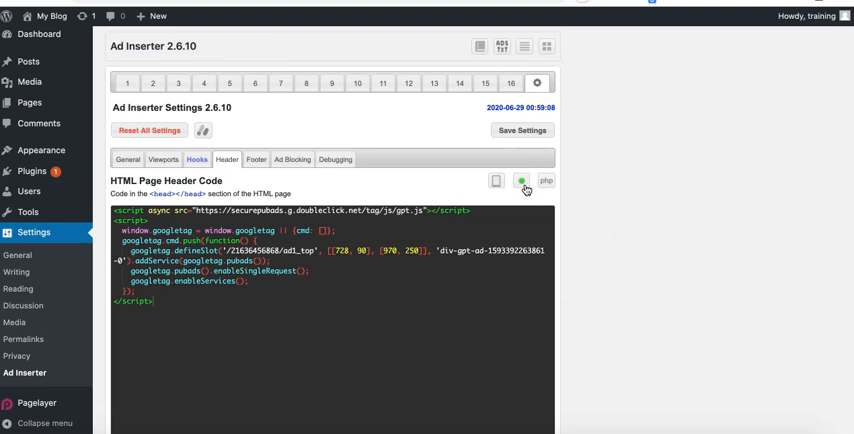
mouse_move(520, 180)
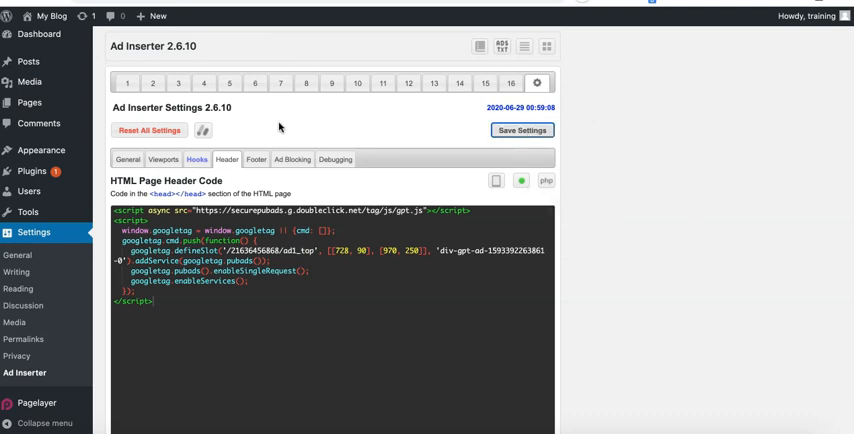
Save the header code with the gpt.js script and set Block 1 on the homepage inserted via <head>
left_click(520, 130)
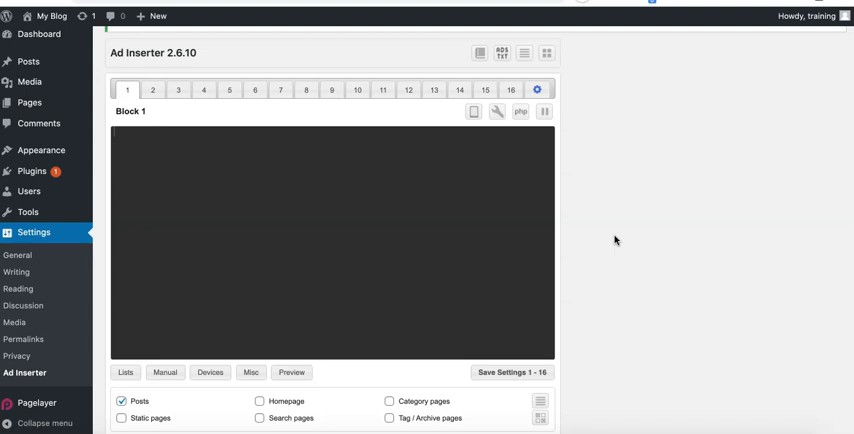
type("<script async src=\"https://securepubads.g.doubleclick.net/tag/js/gpt.js\"></script>")
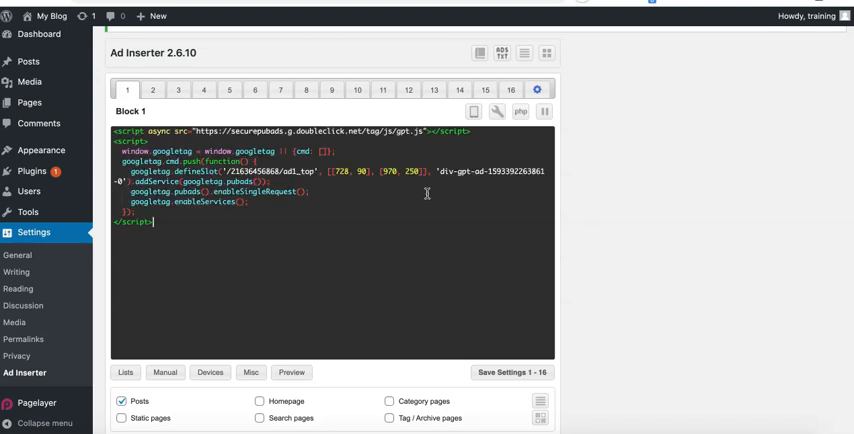
scroll("down", 3)
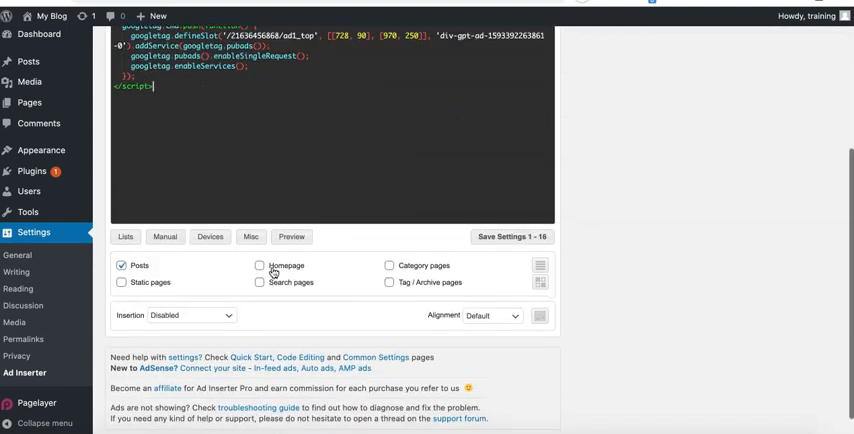
left_click(260, 264)
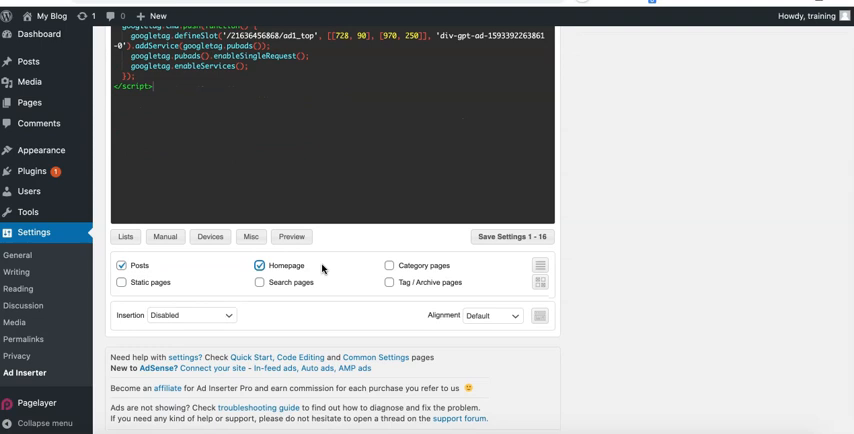
left_click(122, 264)
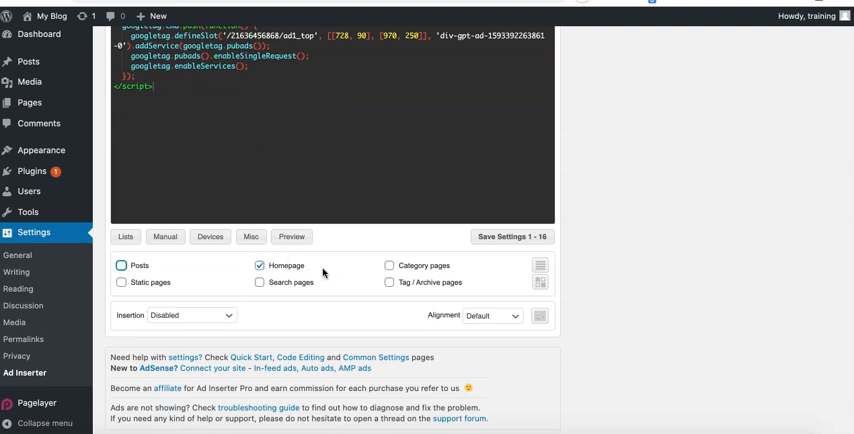
left_click(196, 316)
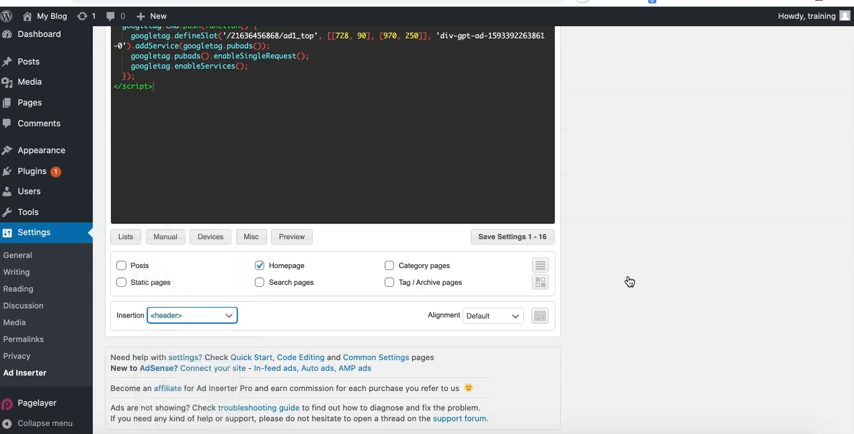
left_click(512, 236)
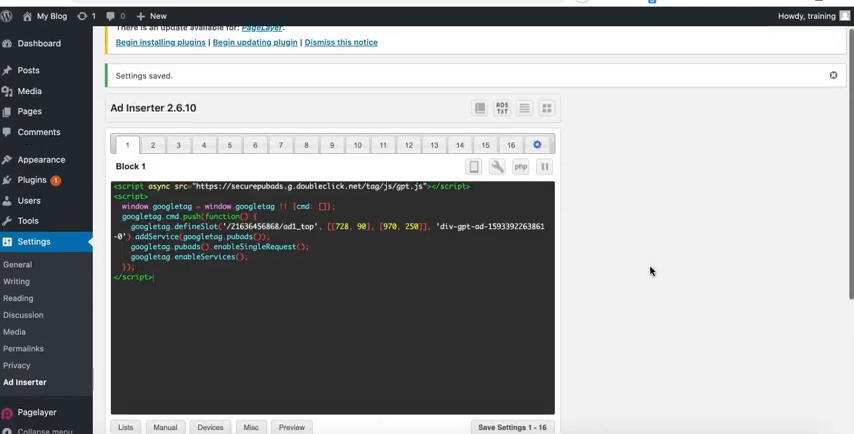
Set Block 2's insertion position to the page head and save its settings
left_click(152, 150)
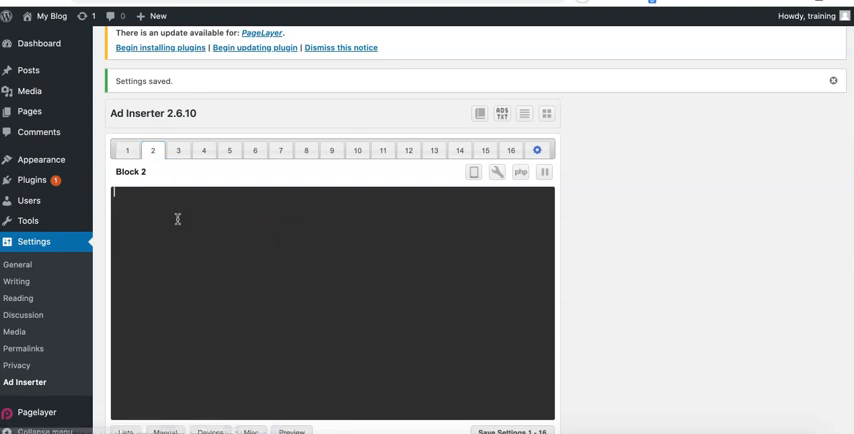
type("ufhjrfhru")
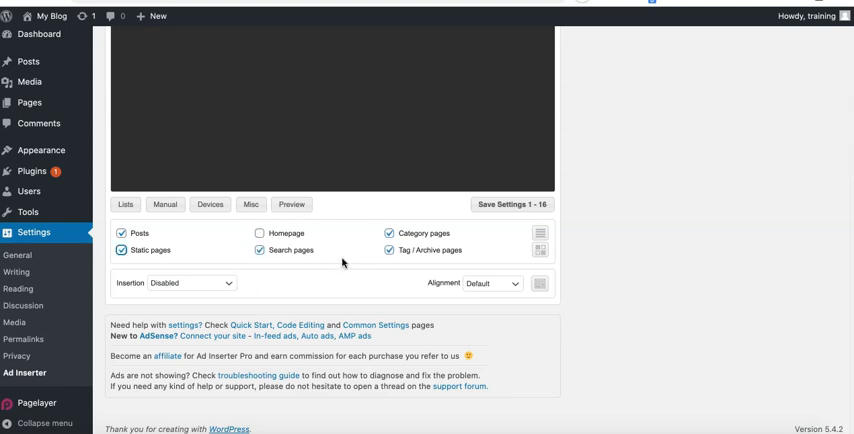
left_click(194, 284)
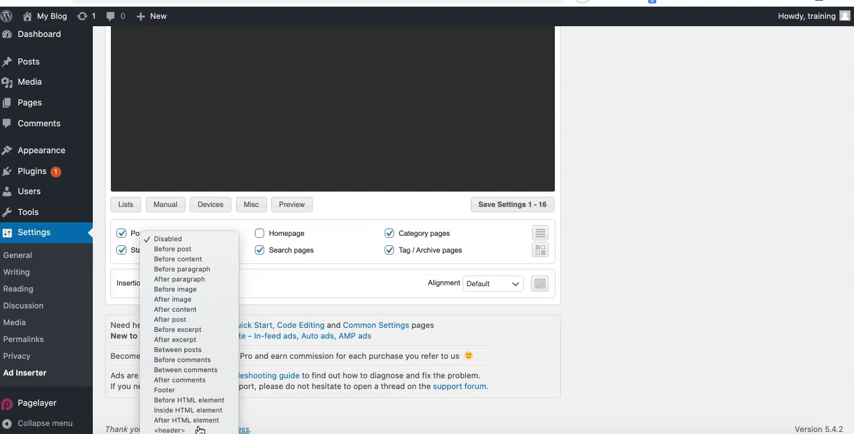
left_click(192, 284)
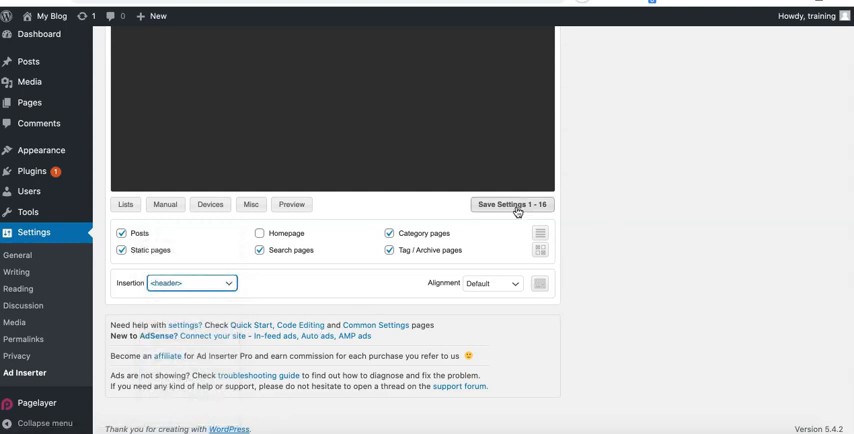
left_click(512, 204)
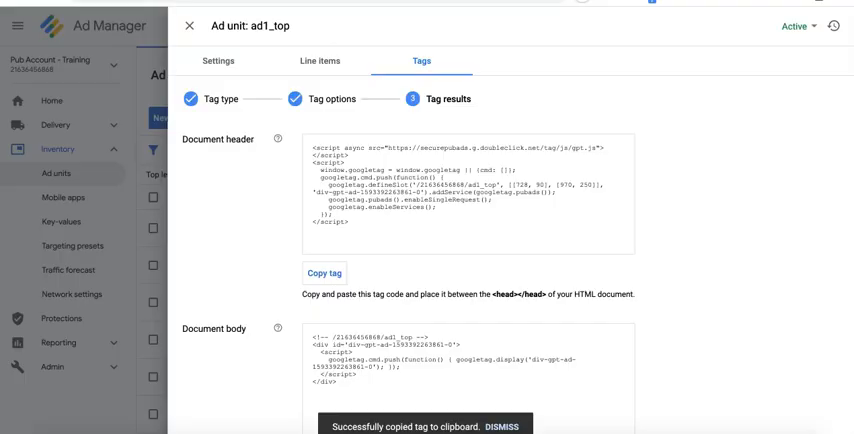
Copy the ad1_top document body tag from Google Ad Manager
scroll("down", 3)
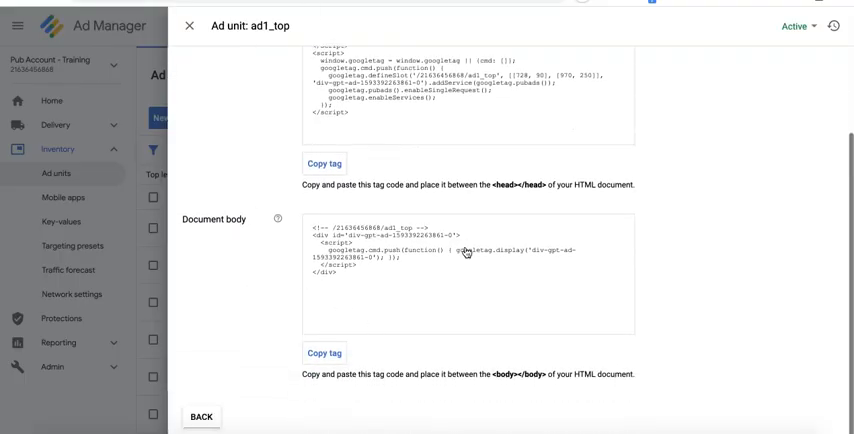
left_click(324, 352)
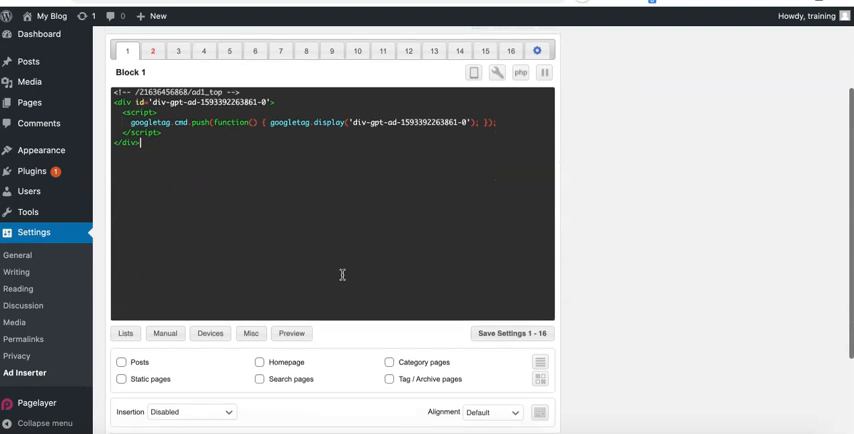
Enable the body-tag block on posts and static pages and choose its insertion position
left_click(120, 348)
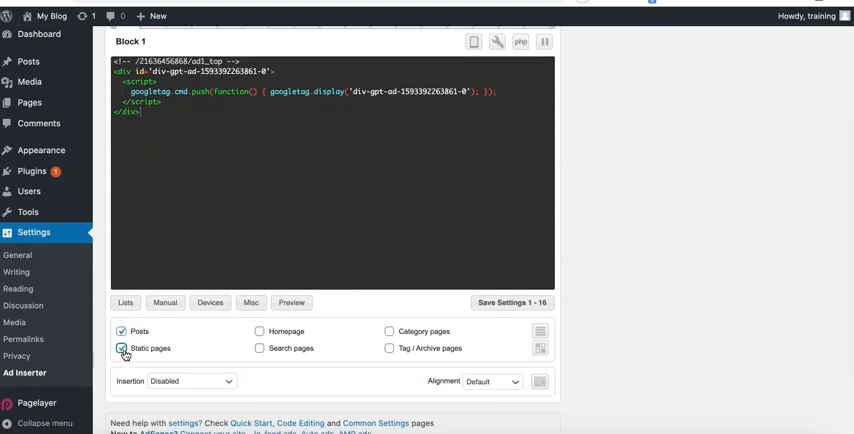
left_click(260, 348)
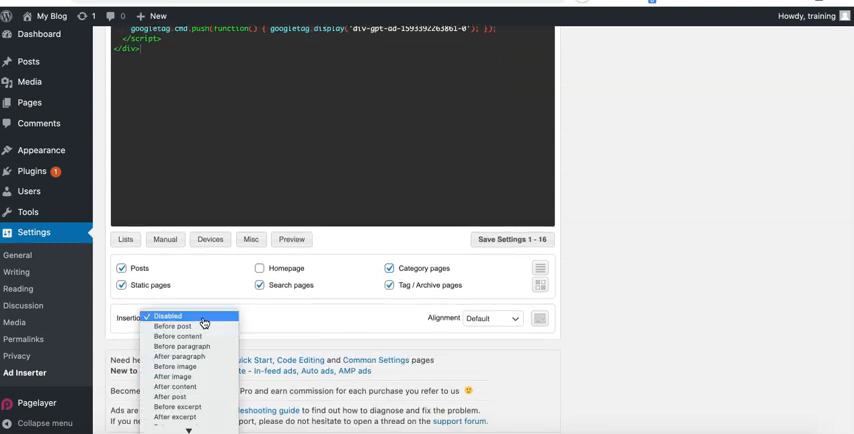
left_click(172, 326)
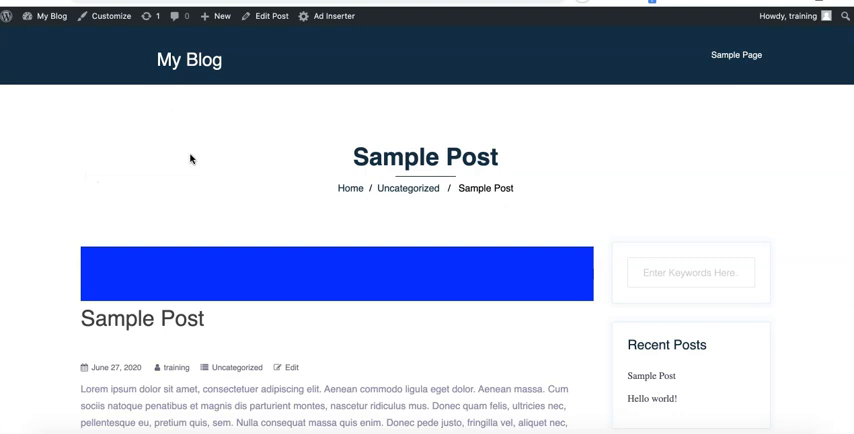
mouse_move(440, 280)
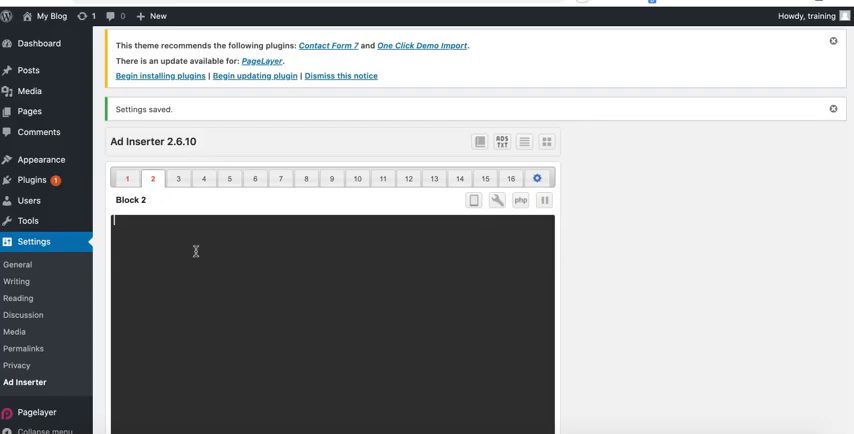
mouse_move(392, 258)
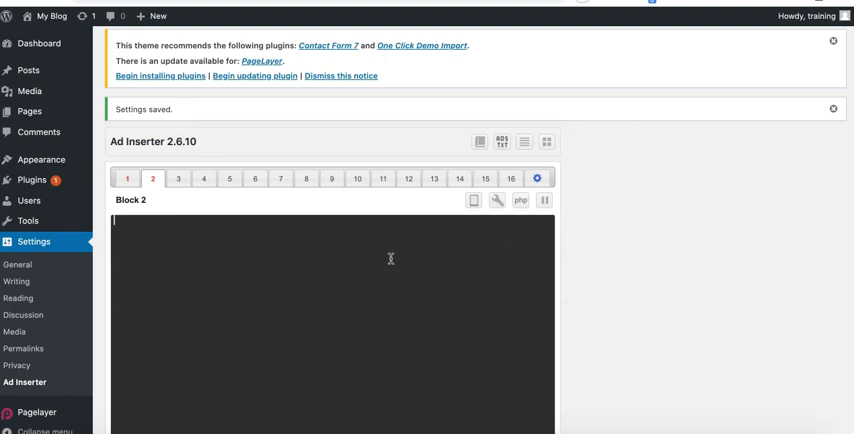
Paste the desktop_sidebar_ATF tag into Block 2, name it sidebar and enable category pages
type("<!-- /21636456868/desktop_sidebar_ATF -->")
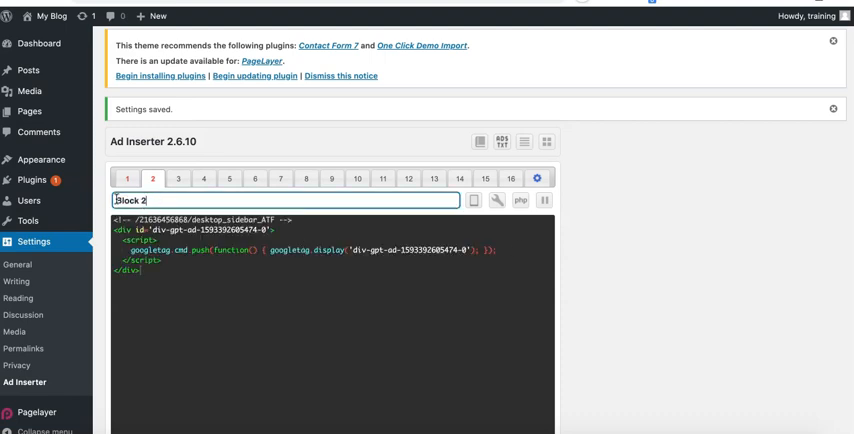
type("sidebar")
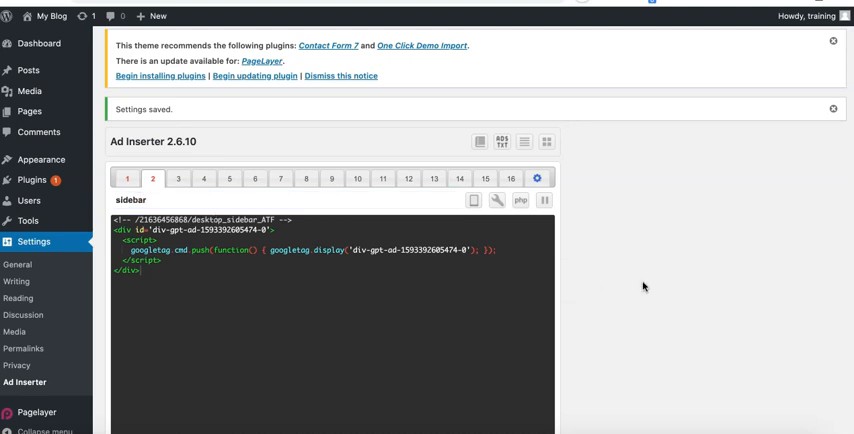
scroll("down", 3)
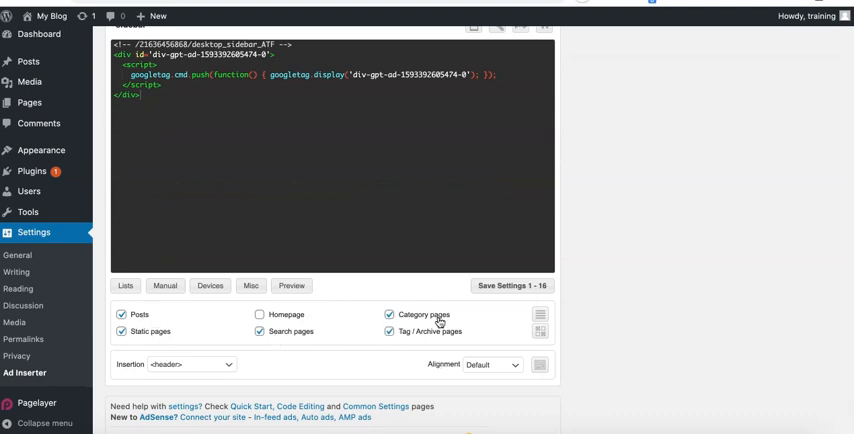
left_click(196, 364)
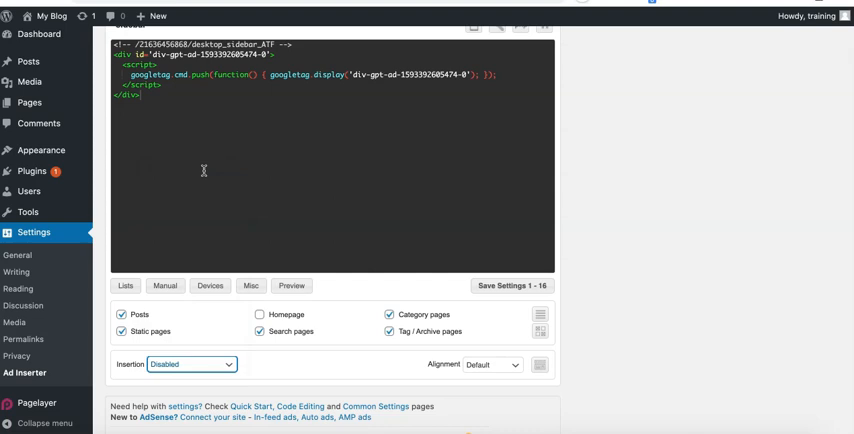
Make the sidebar block available via manual shortcode insertion and save it
left_click(164, 284)
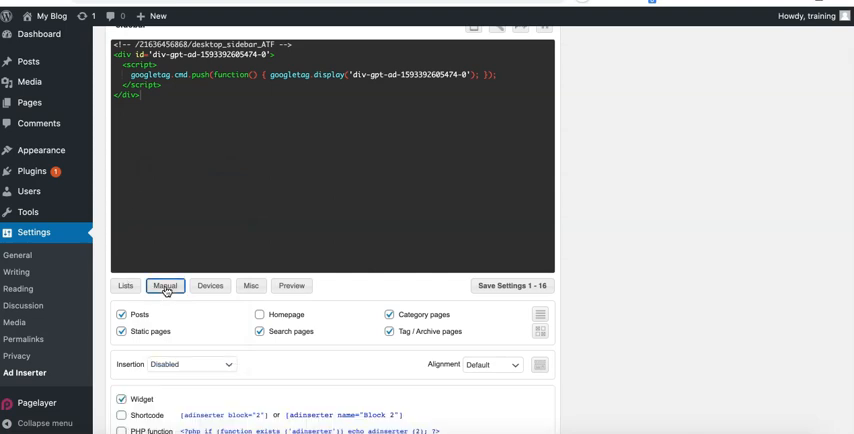
scroll("down", 3)
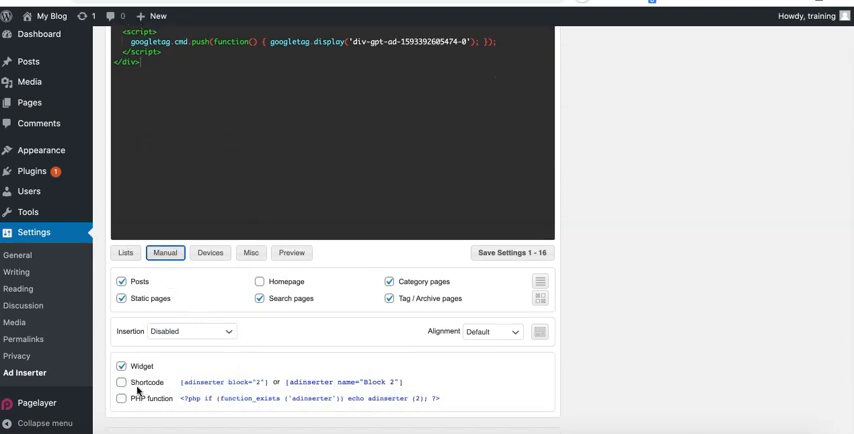
left_click(120, 384)
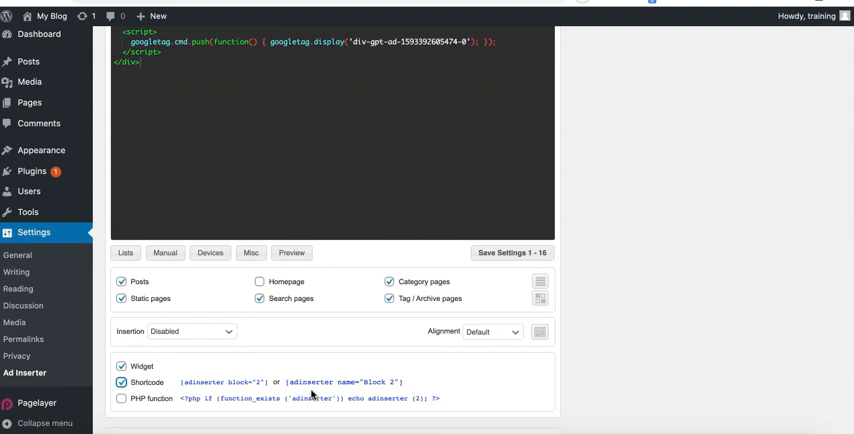
left_click(512, 252)
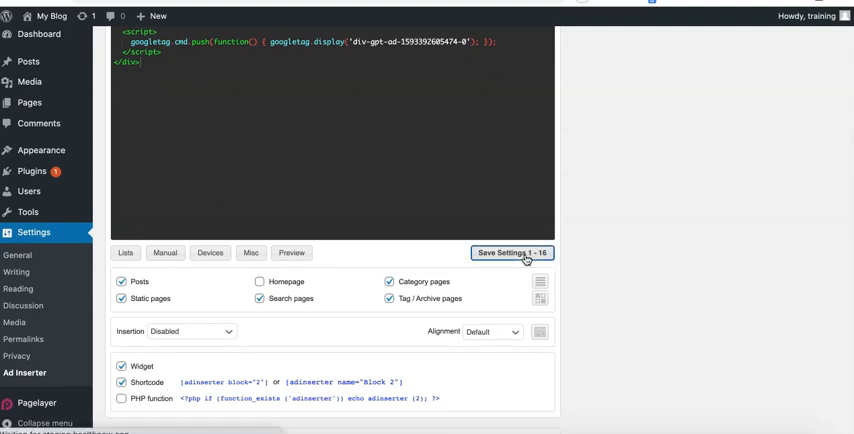
left_click(512, 252)
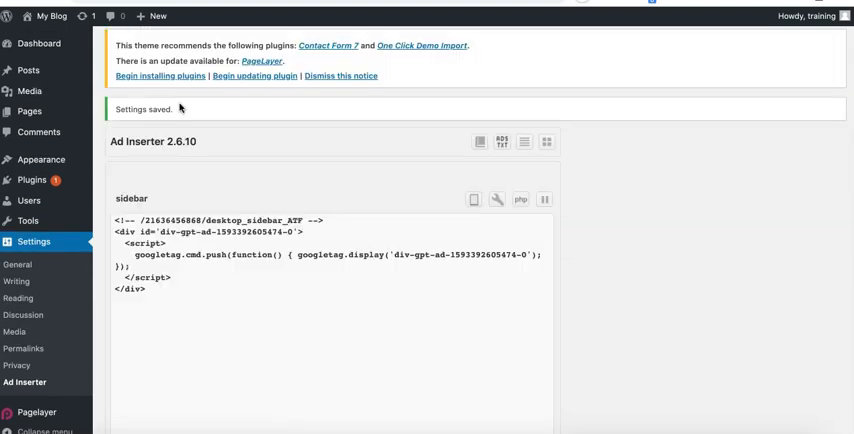
Place an Ad Inserter widget in the Main Sidebar below Recent Posts
left_click(40, 160)
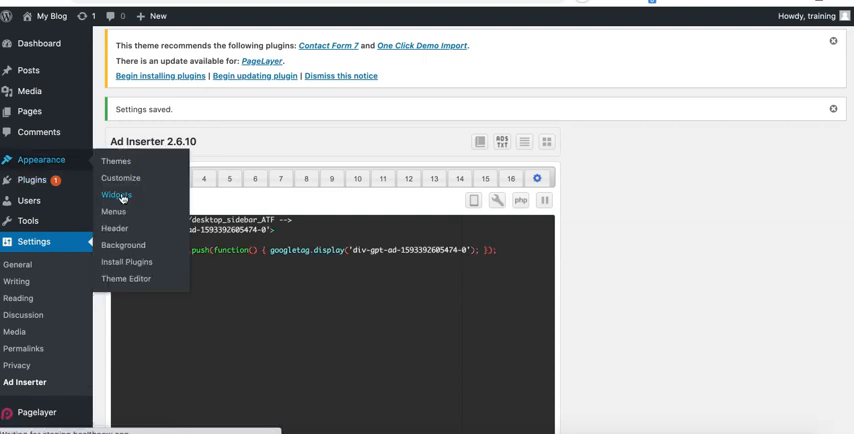
left_click(118, 196)
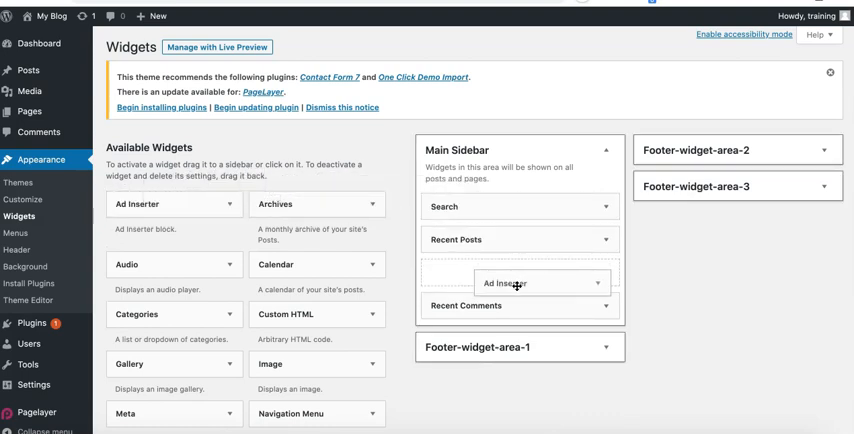
left_click_drag(504, 284, 510, 292)
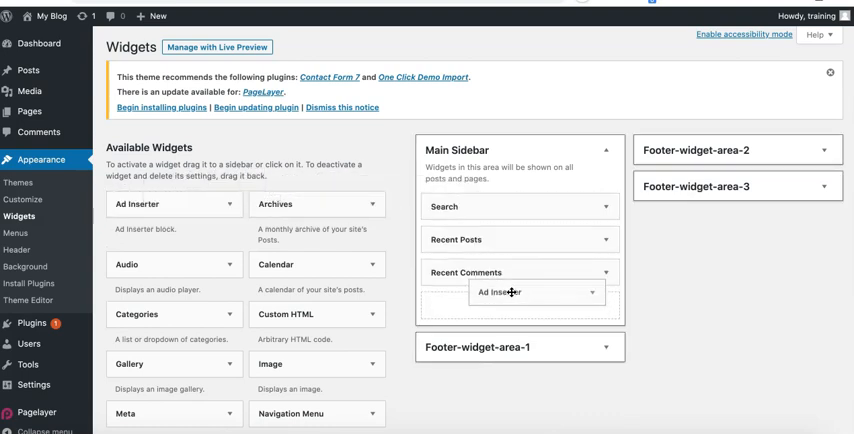
left_click_drag(510, 292, 510, 252)
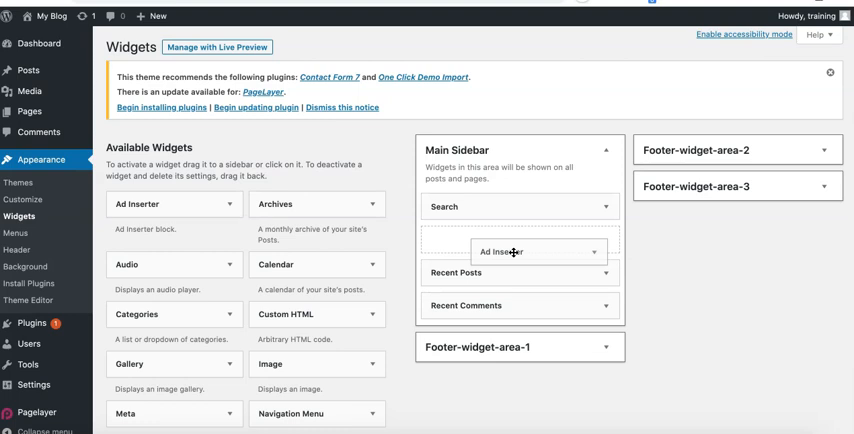
left_click_drag(512, 252, 512, 272)
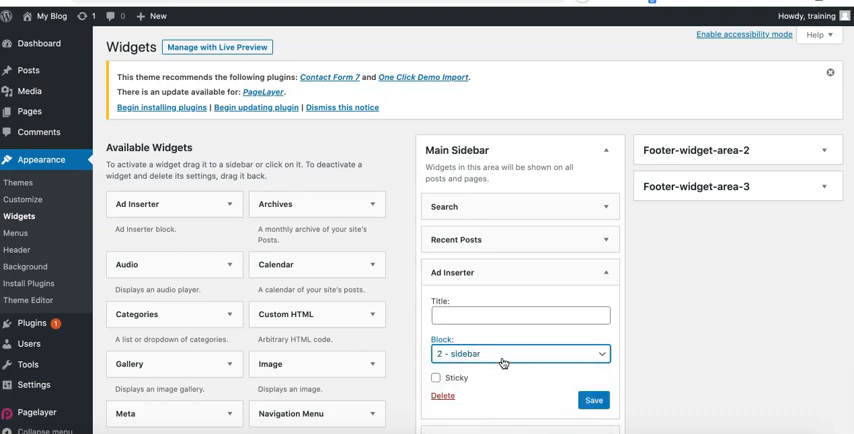
Set the widget to block 2 - sidebar with its sticky option and save it
scroll("down", 3)
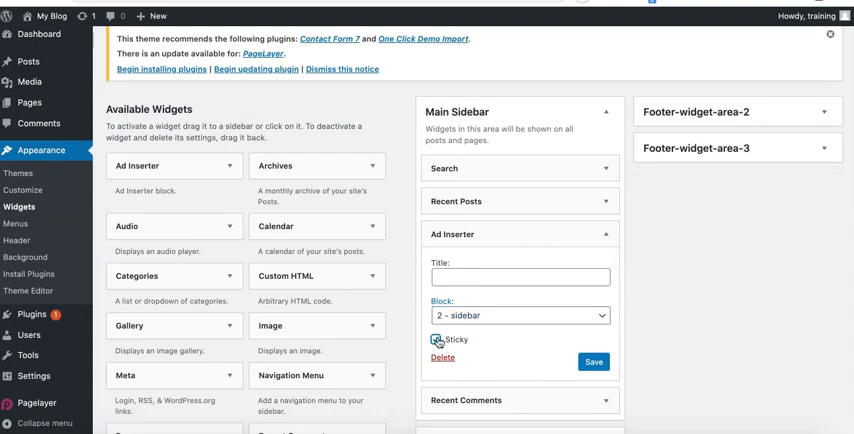
left_click(436, 340)
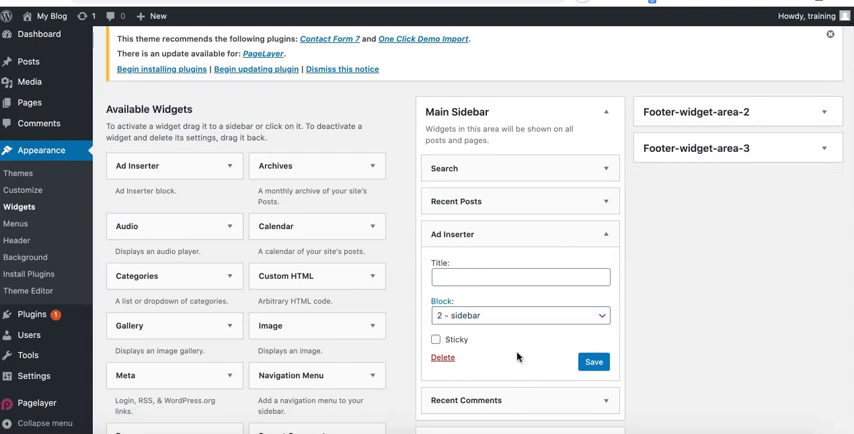
left_click(592, 362)
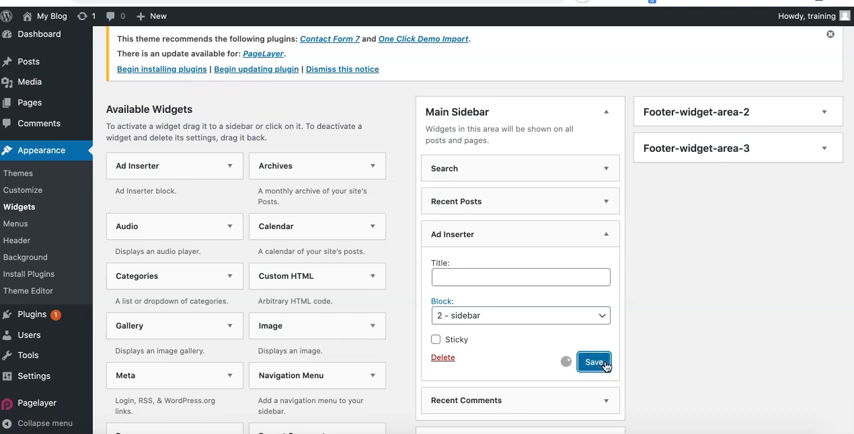
left_click(592, 360)
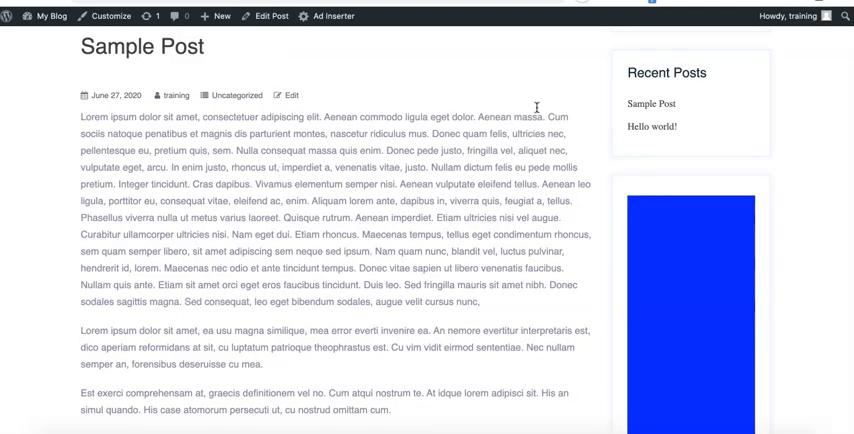
Scroll the Sample Post to check the sidebar ad under Recent Posts
scroll("down", 3)
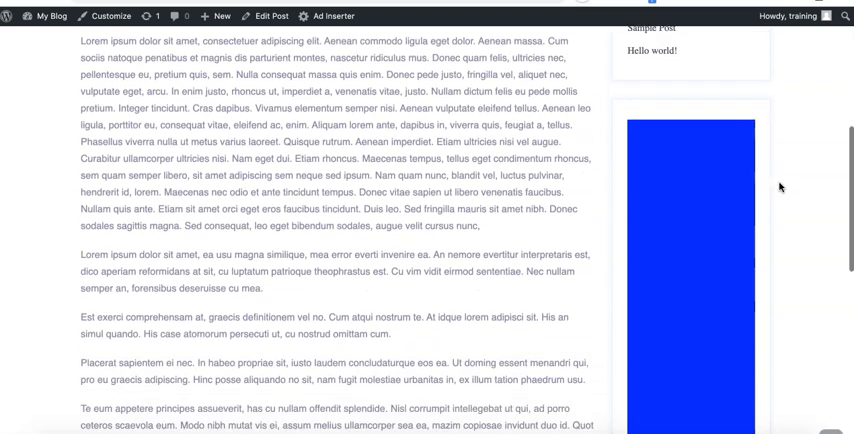
scroll("down", 3)
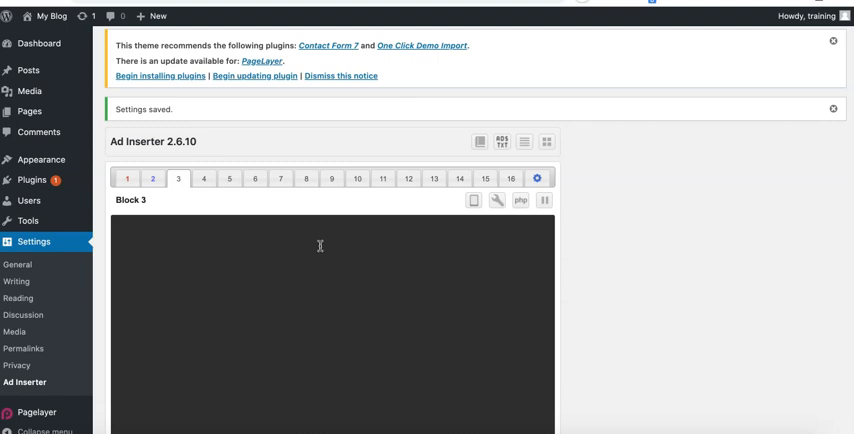
Paste the ad4_midcontent tag into Block 3, enable category pages, insert after paragraph 3
type("<!-- /21636456868/ad4_midcontent -->")
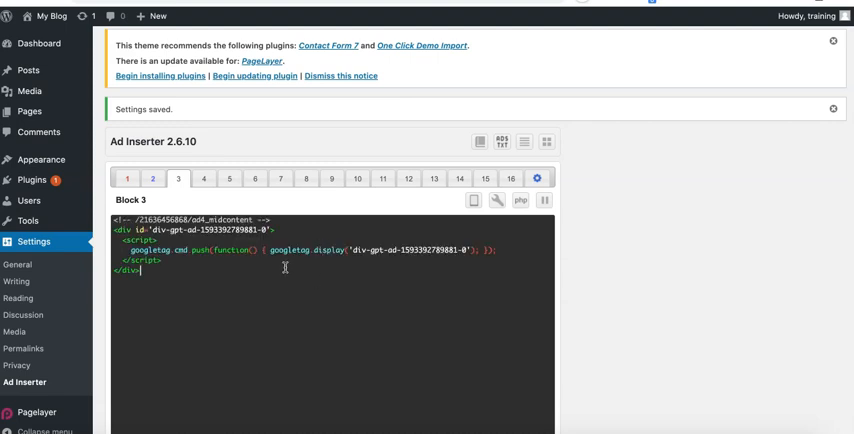
scroll("down", 3)
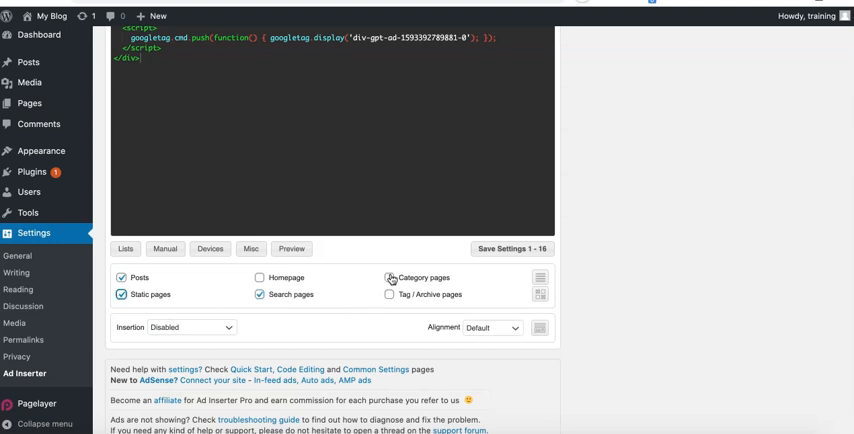
left_click(196, 328)
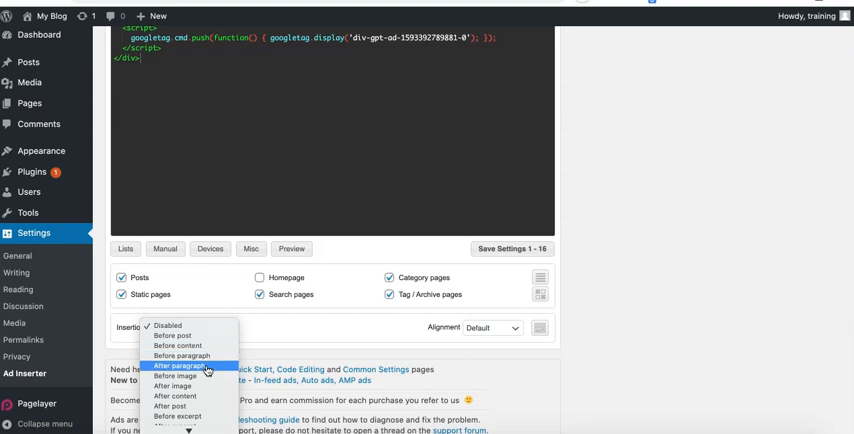
left_click(180, 364)
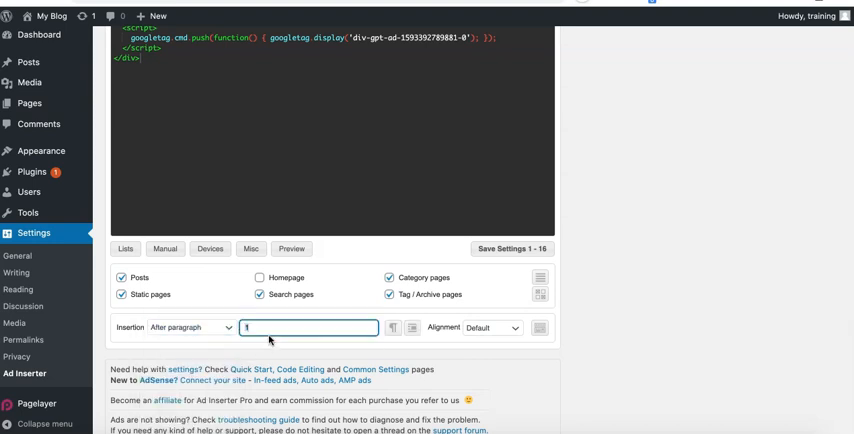
type("3")
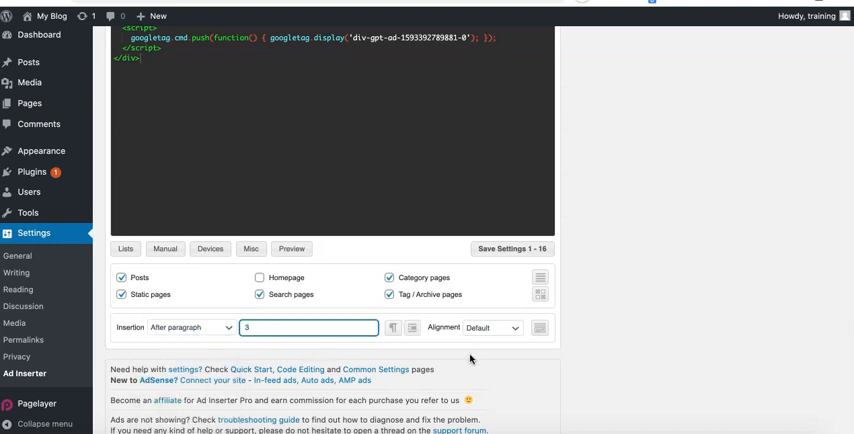
mouse_move(588, 336)
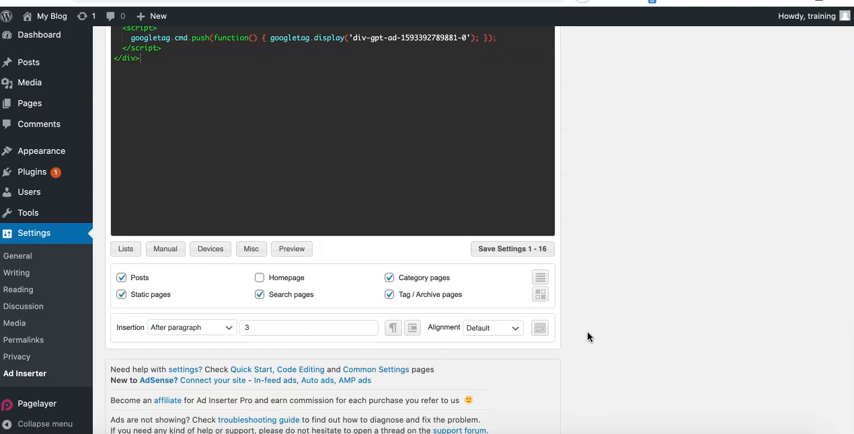
Centre the in-content ad and save Block 3's settings
scroll("down", 3)
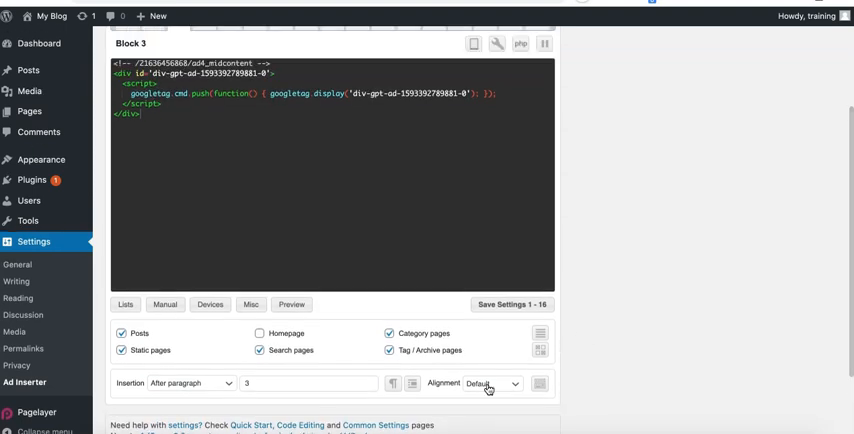
left_click(490, 384)
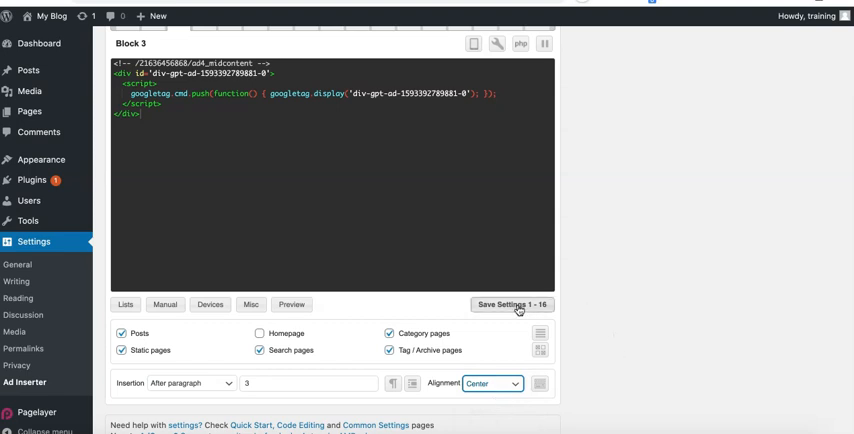
left_click(512, 304)
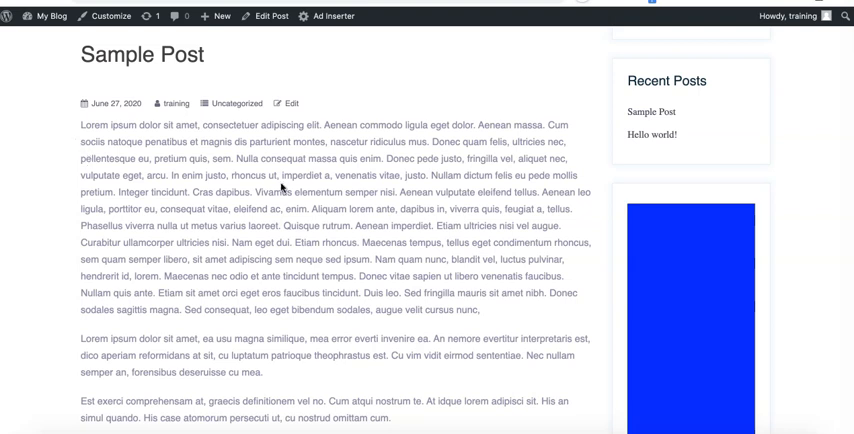
Scroll down the Sample Post to the blue in-content ad after paragraph 3
scroll("down", 3)
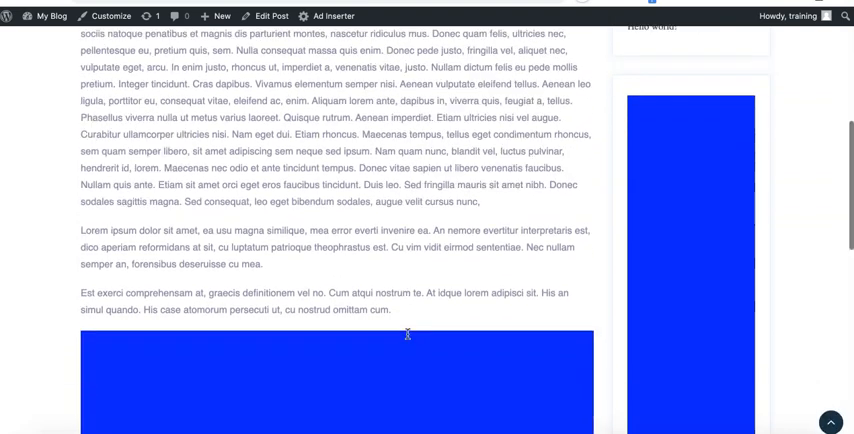
scroll("down", 3)
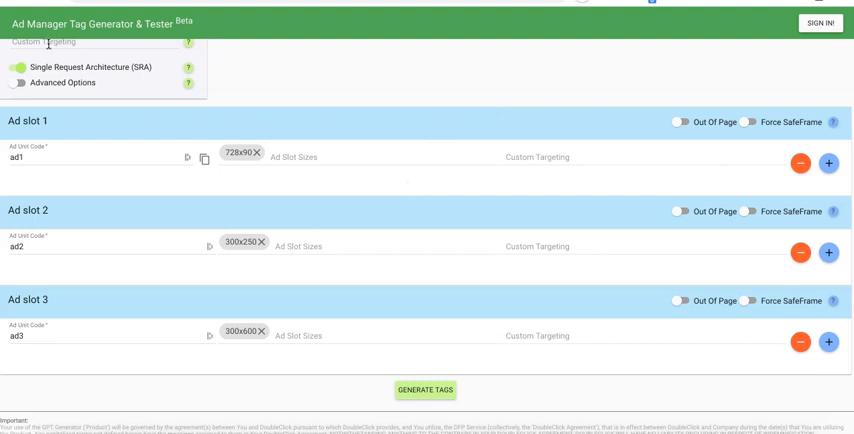
mouse_move(310, 58)
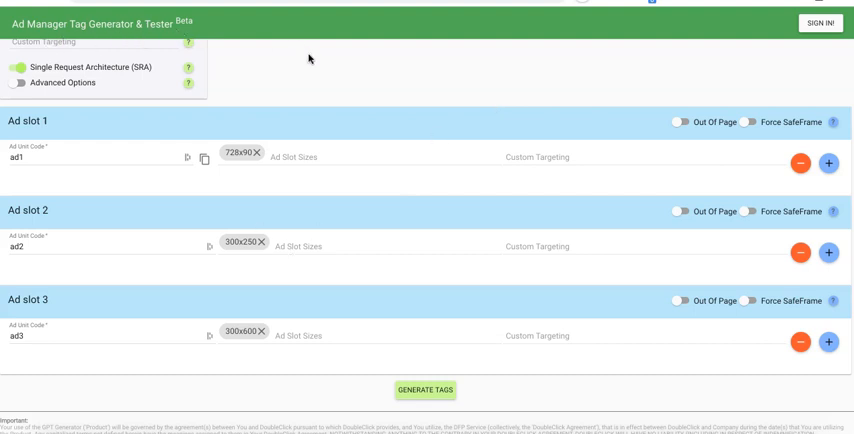